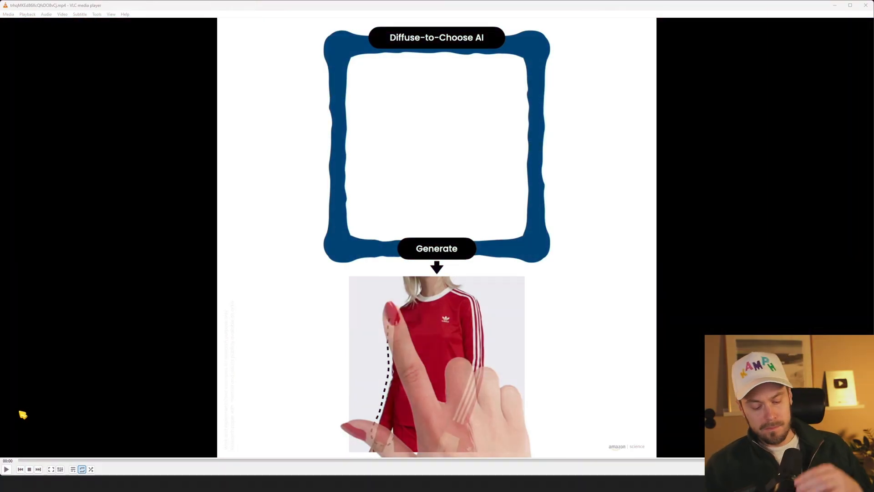
Step: Start the demo video playing through the first t-shirt try-on examples
{"action": "left_click", "coordinate": [7, 469]}
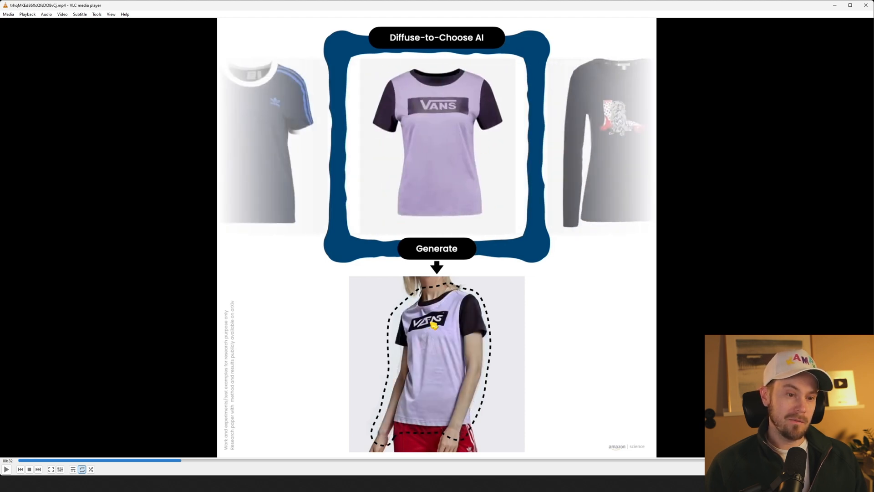
{"action": "mouse_move", "coordinate": [468, 327]}
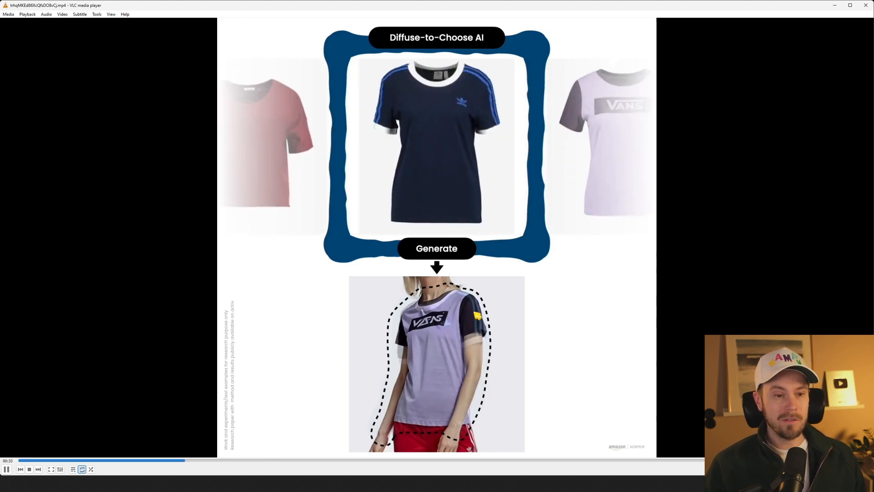
Step: Pause playback on the black lace long-sleeve top tried on the model
{"action": "left_click", "coordinate": [7, 469]}
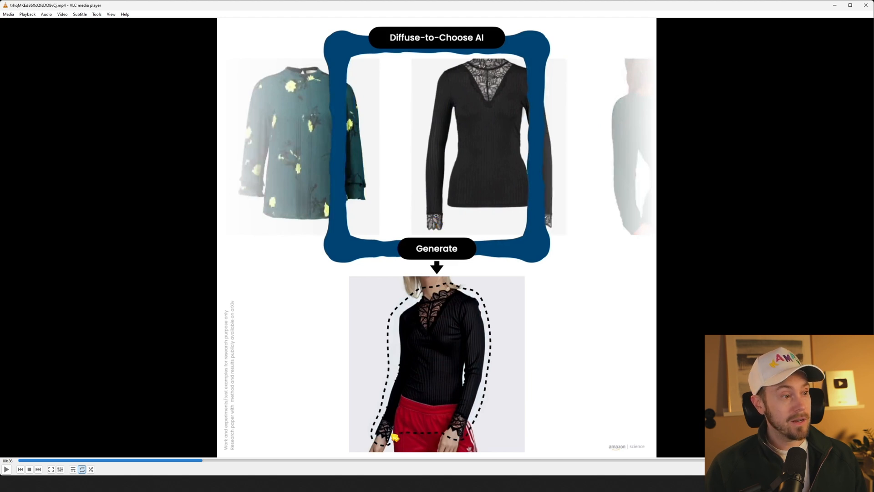
{"action": "mouse_move", "coordinate": [586, 350]}
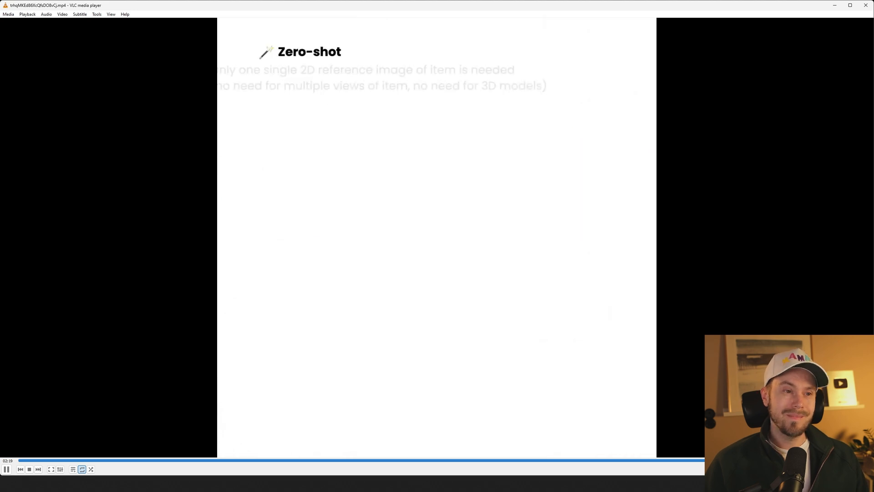
Step: Pause on the Zero-shot feature slide as the High-fidelity point appears
{"action": "left_click", "coordinate": [6, 469]}
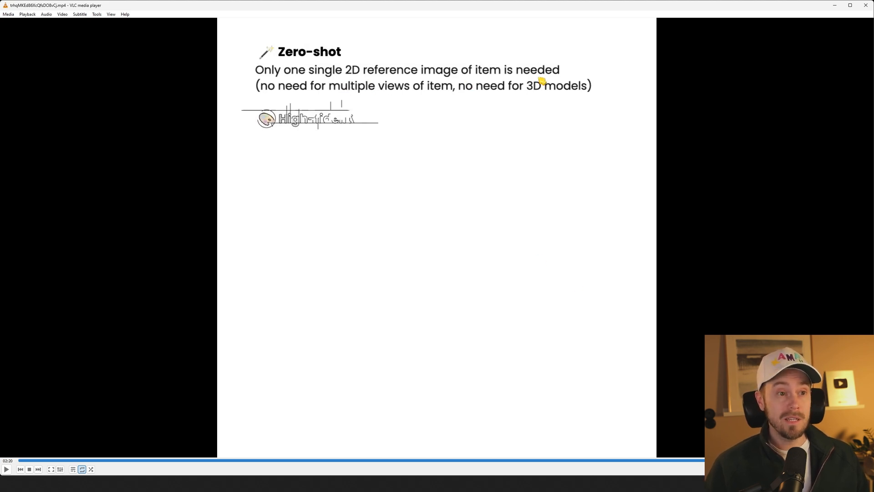
{"action": "mouse_move", "coordinate": [488, 103]}
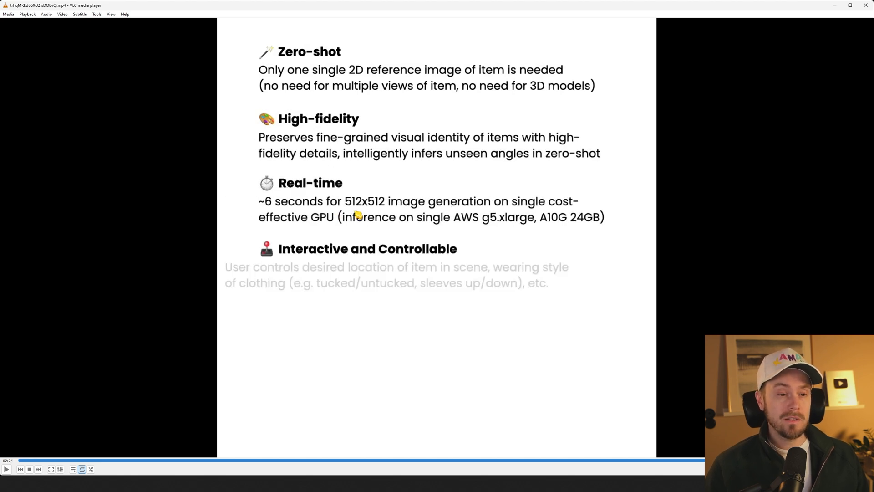
{"action": "mouse_move", "coordinate": [511, 209]}
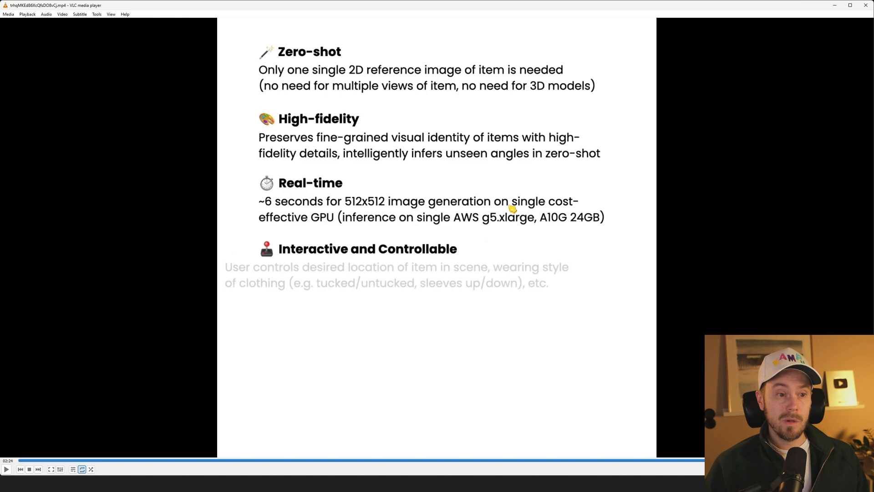
{"action": "mouse_move", "coordinate": [570, 229]}
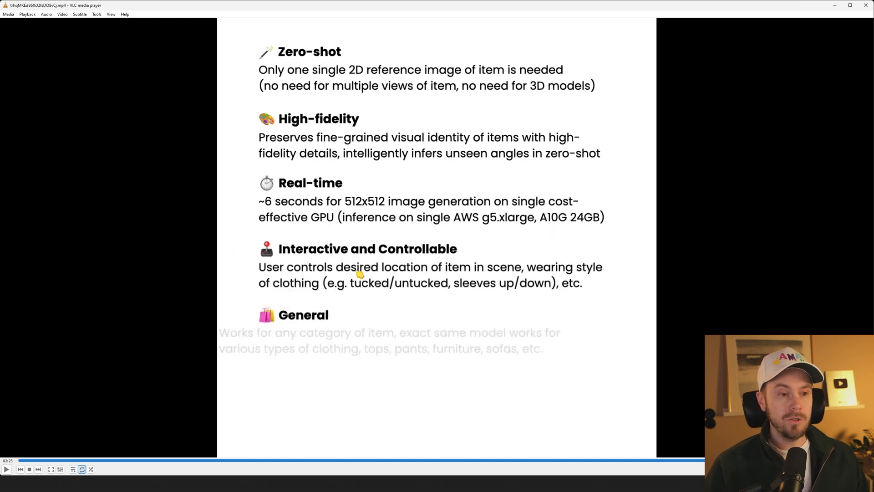
{"action": "mouse_move", "coordinate": [528, 279]}
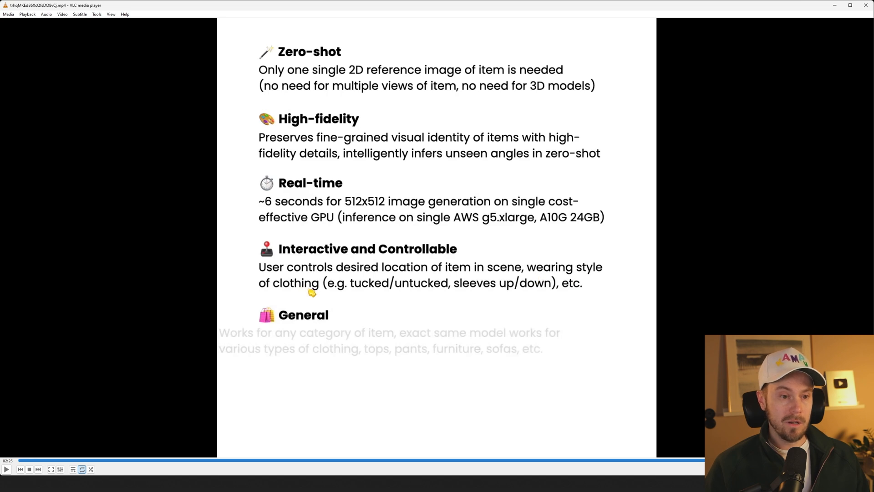
{"action": "mouse_move", "coordinate": [507, 296]}
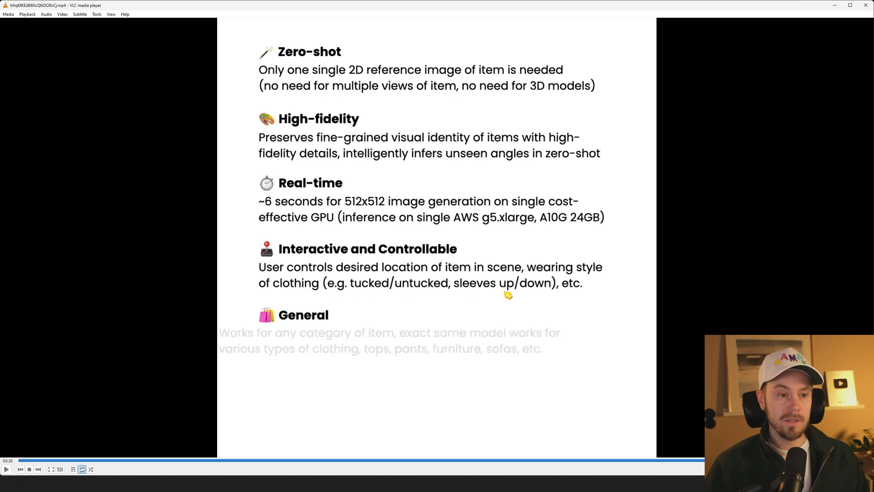
Step: Resume through the TryOnDiffusion comparison to the six-features-checked Virtual Try All slide
{"action": "left_click", "coordinate": [5, 469]}
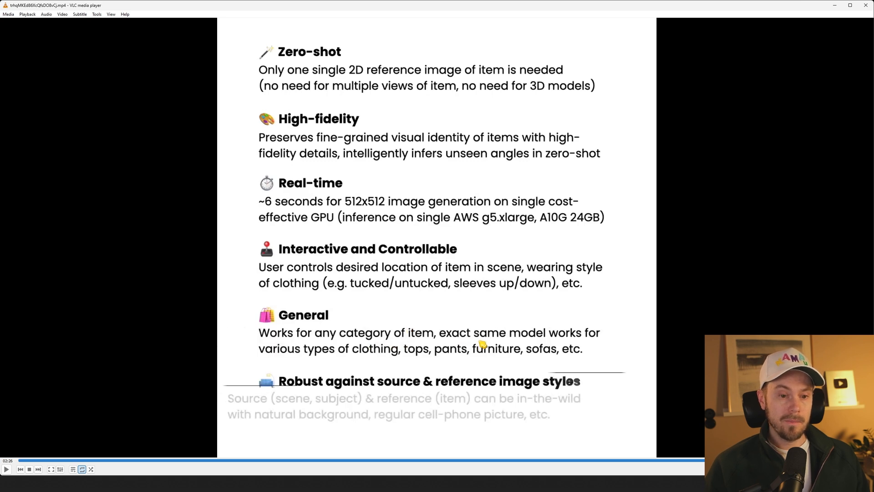
{"action": "mouse_move", "coordinate": [402, 364]}
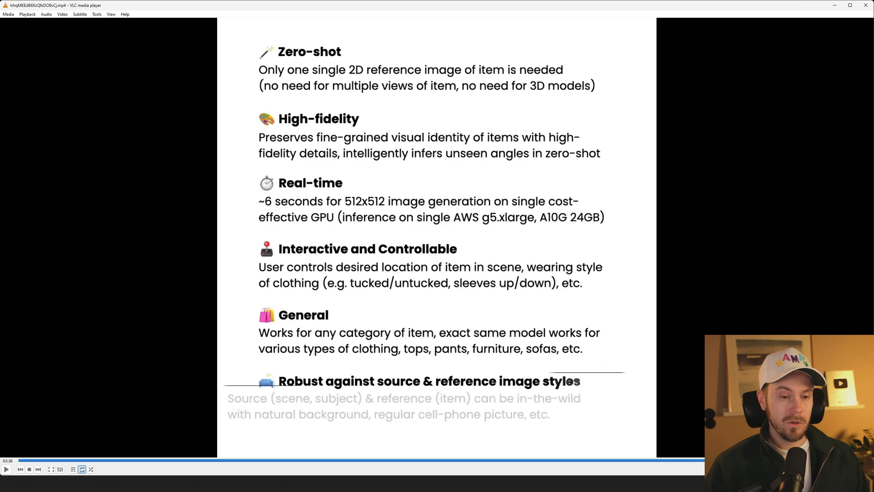
{"action": "mouse_move", "coordinate": [612, 359]}
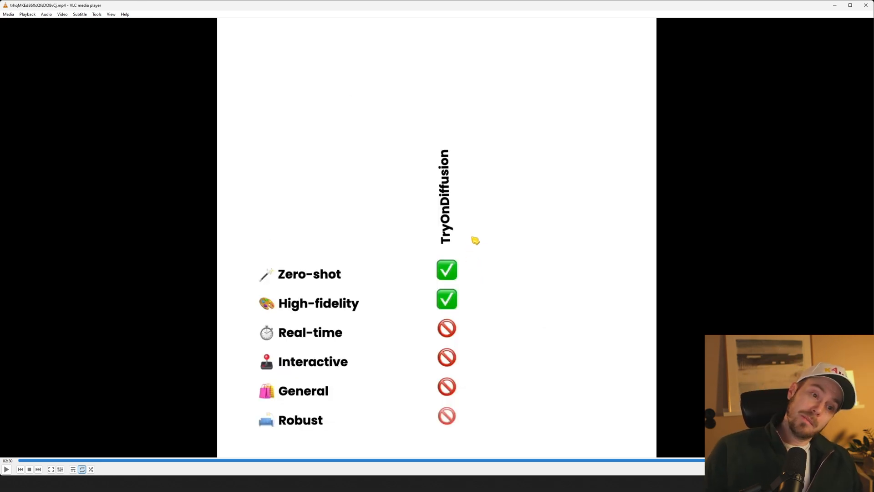
{"action": "left_click", "coordinate": [6, 469]}
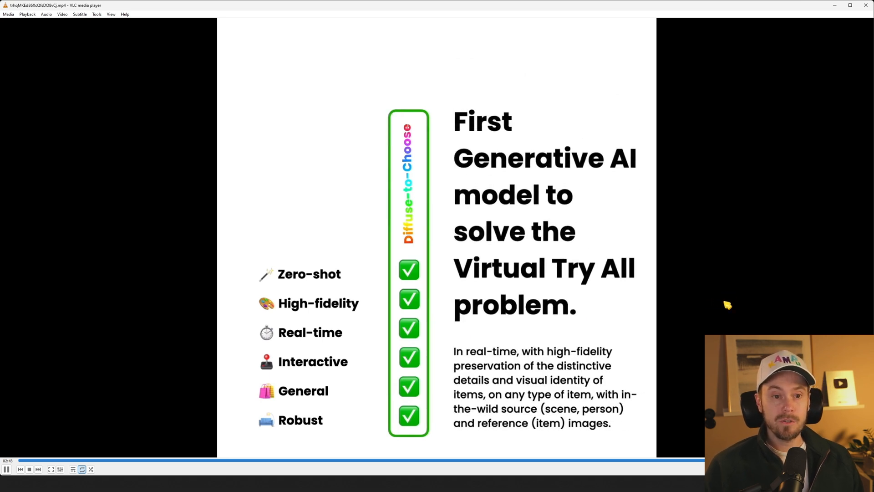
Step: Hold on the all-checkmarks summary, then stop on the paper title slide
{"action": "left_click", "coordinate": [6, 469]}
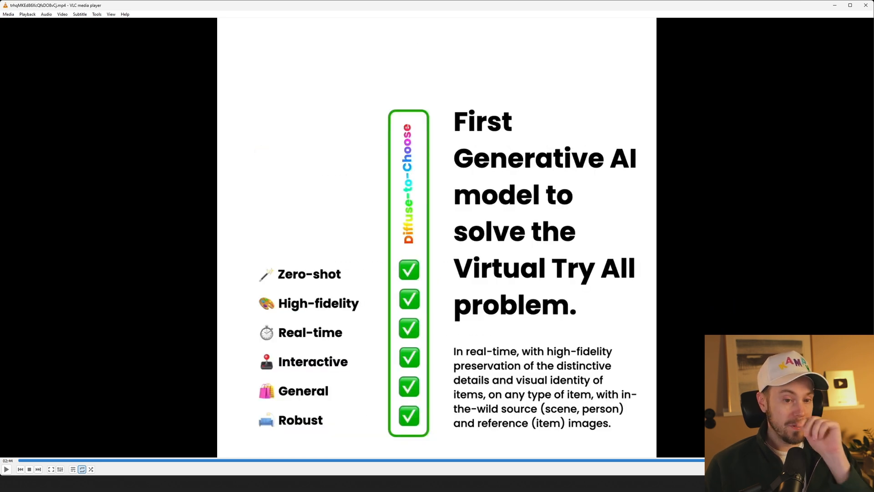
{"action": "left_click", "coordinate": [6, 469]}
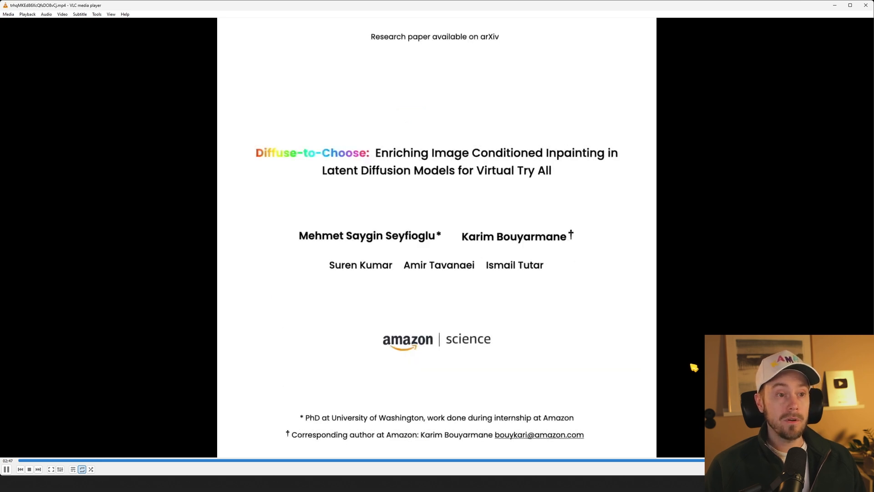
{"action": "left_click", "coordinate": [7, 469]}
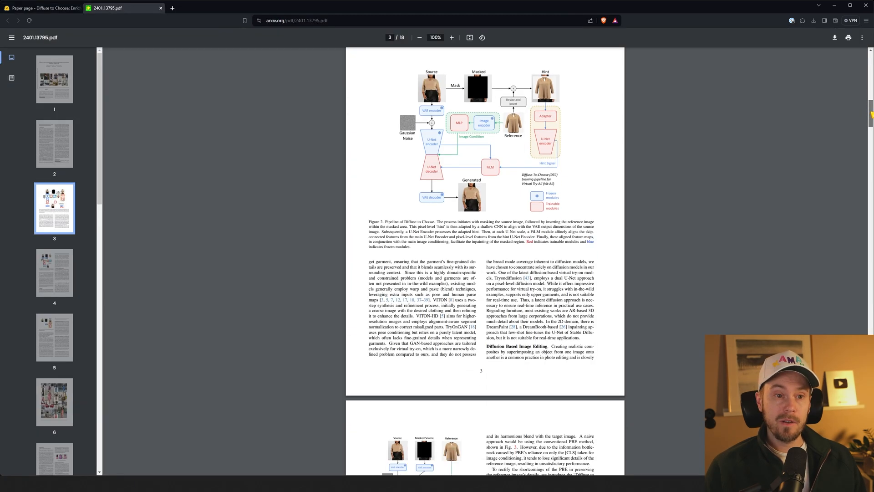
Step: Scroll past Figure 2 on page 3 to section 3.2 on page 5
{"action": "scroll", "scroll_direction": "down", "scroll_amount": 3}
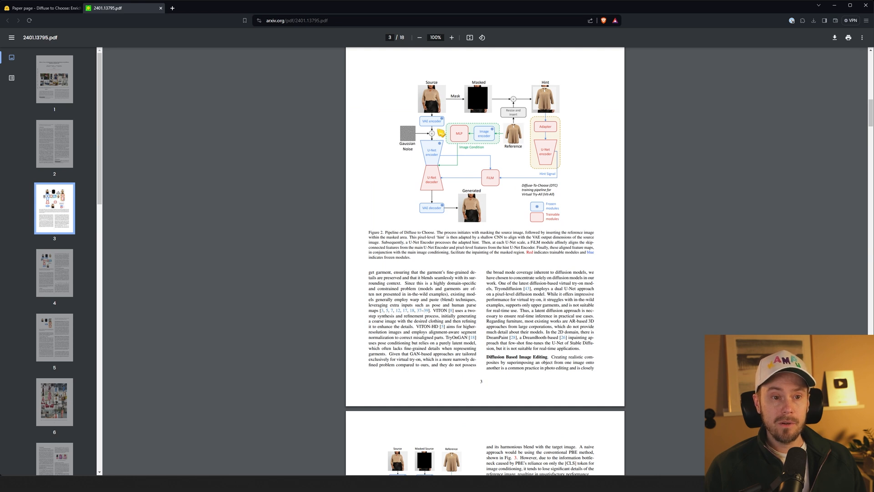
{"action": "mouse_move", "coordinate": [537, 180]}
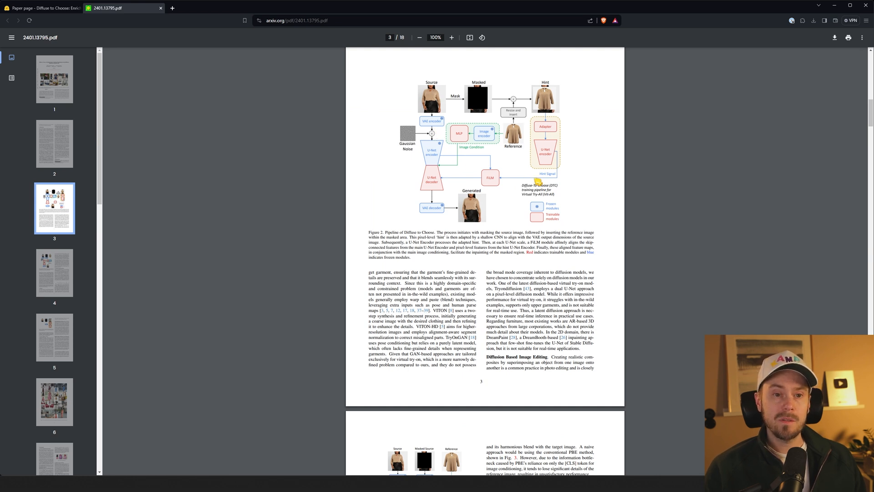
{"action": "mouse_move", "coordinate": [588, 181]}
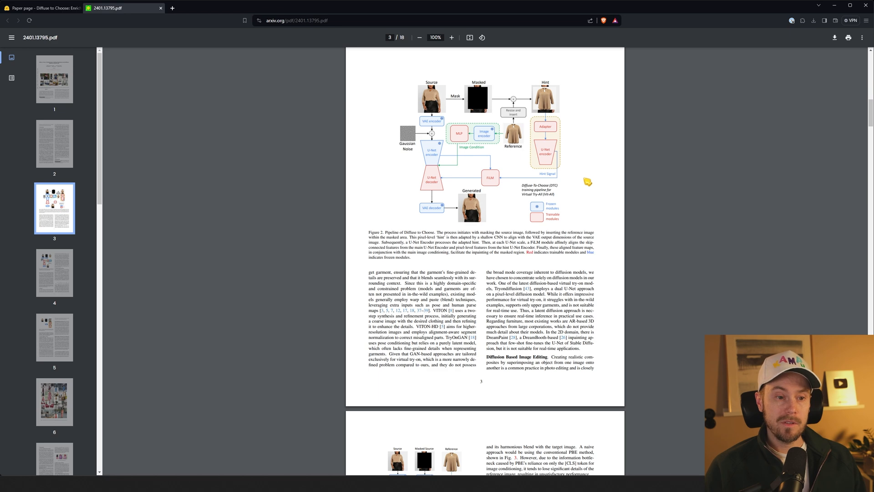
{"action": "scroll", "scroll_direction": "down", "scroll_amount": 3}
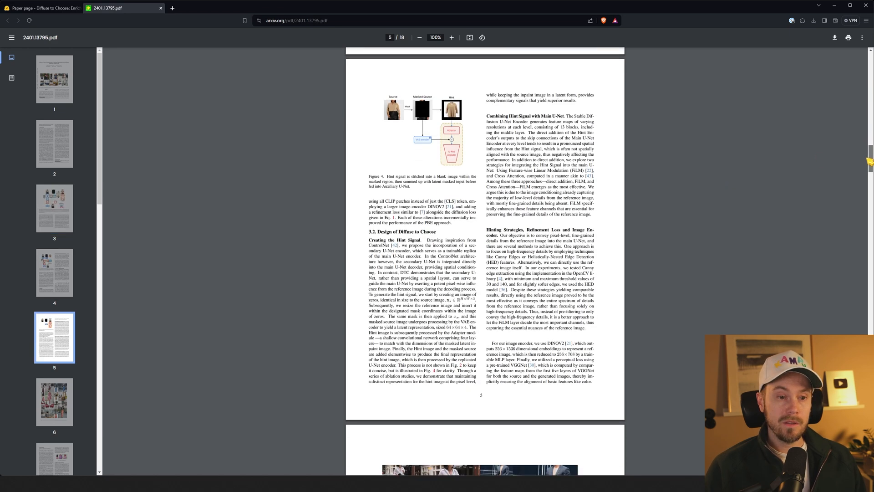
Step: Skim past experiments and references to page 15's Figure 15 and enlarge it
{"action": "scroll", "scroll_direction": "down", "scroll_amount": 3}
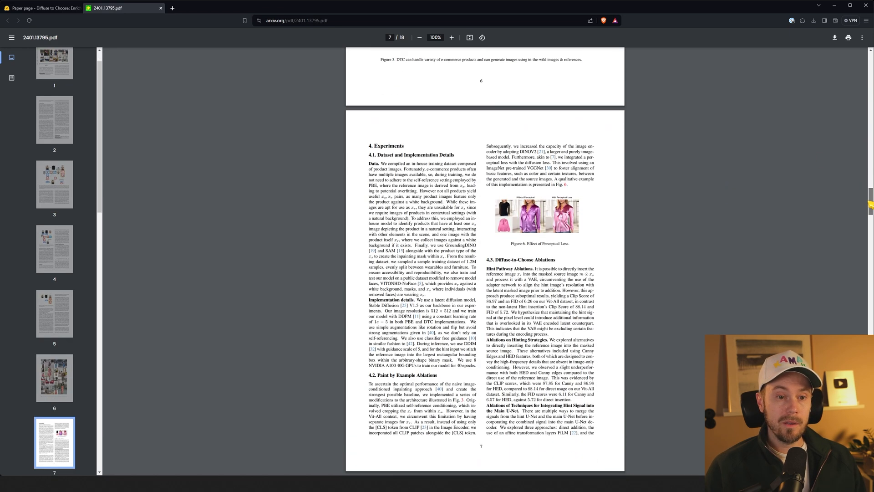
{"action": "scroll", "scroll_direction": "down", "scroll_amount": 3}
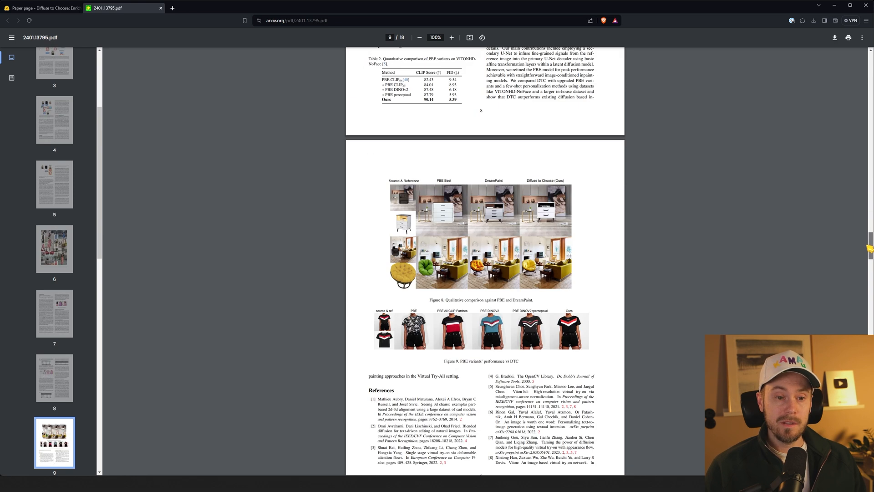
{"action": "scroll", "scroll_direction": "down", "scroll_amount": 3}
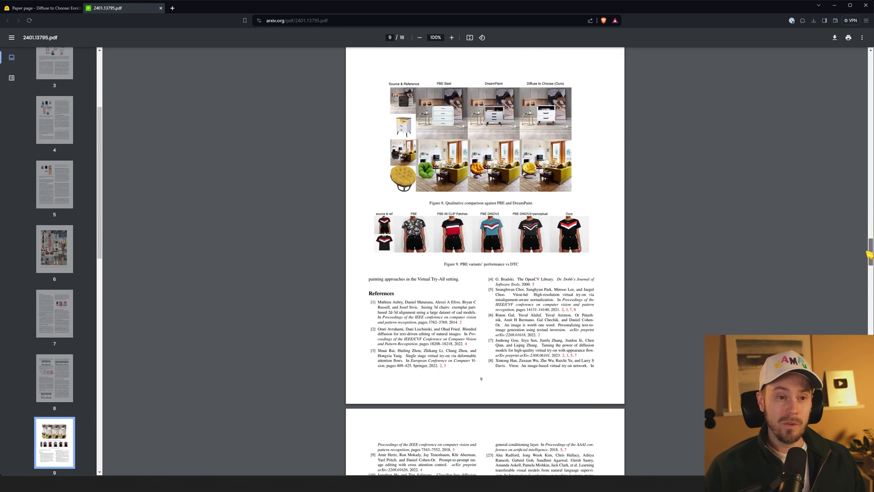
{"action": "scroll", "scroll_direction": "down", "scroll_amount": 3}
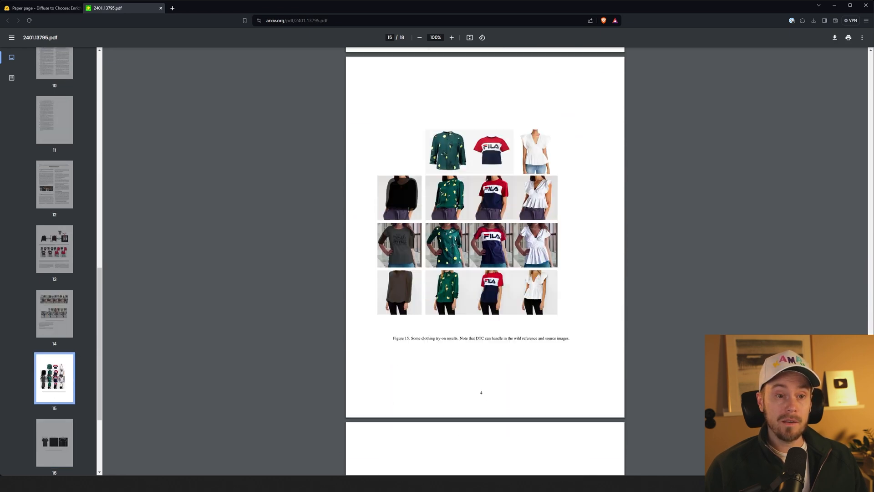
{"action": "scroll", "scroll_direction": "up", "scroll_amount": 3}
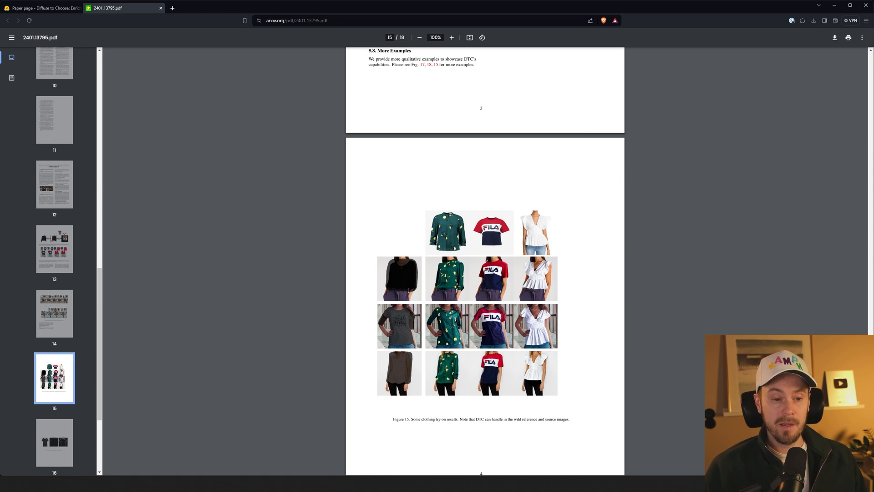
{"action": "left_click", "coordinate": [452, 37]}
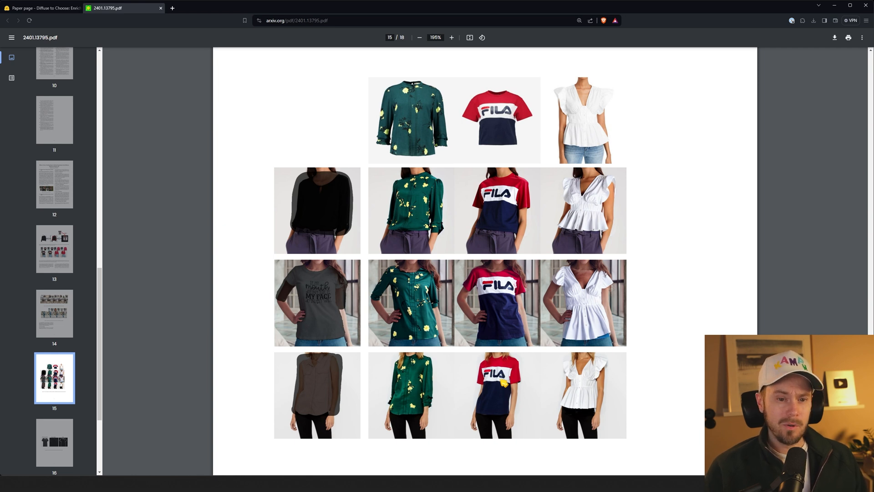
Step: Magnify Figure 15 further, back off to about 129%, and continue to Figure 18's pants and tops examples
{"action": "left_click", "coordinate": [450, 37]}
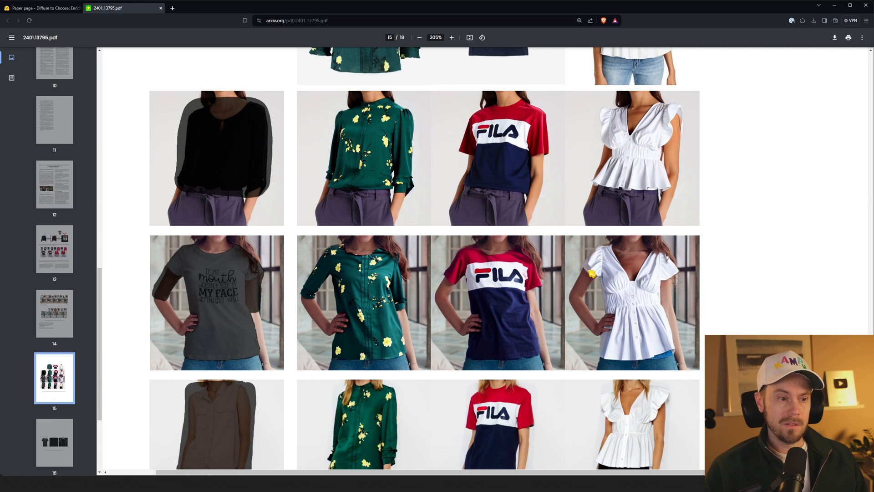
{"action": "left_click", "coordinate": [419, 37]}
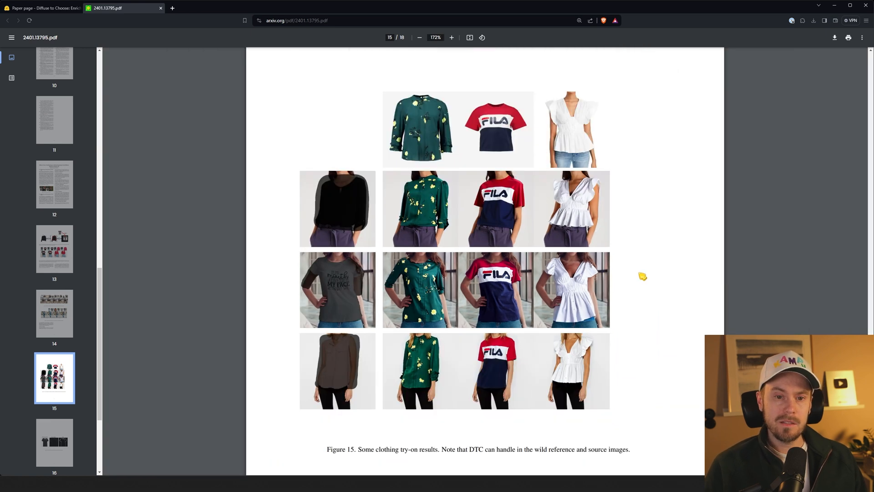
{"action": "left_click", "coordinate": [419, 37]}
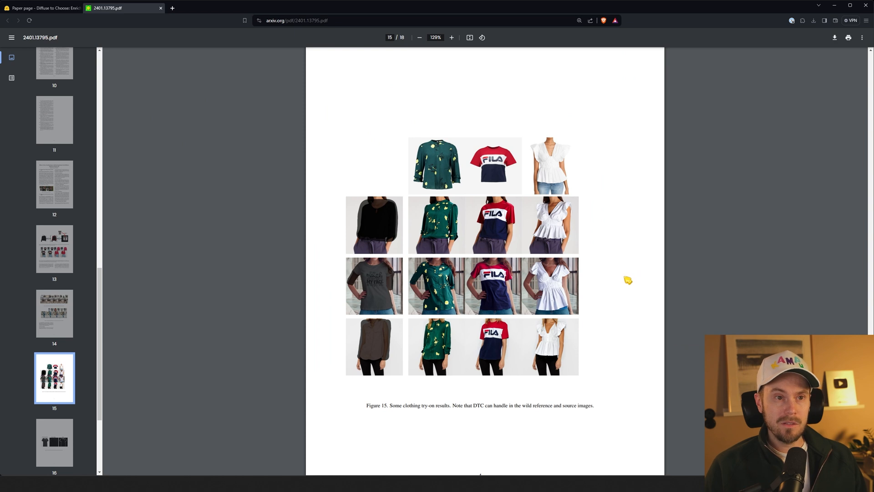
{"action": "scroll", "scroll_direction": "down", "scroll_amount": 3}
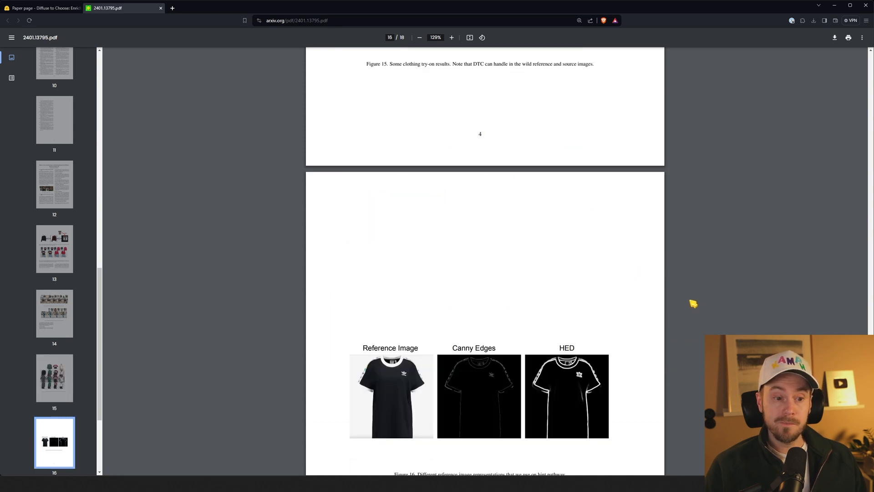
{"action": "scroll", "scroll_direction": "down", "scroll_amount": 3}
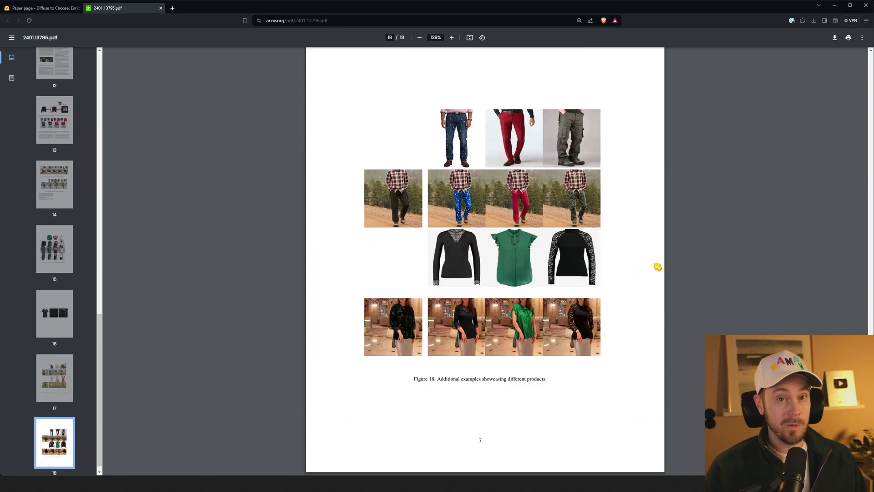
{"action": "mouse_move", "coordinate": [597, 256]}
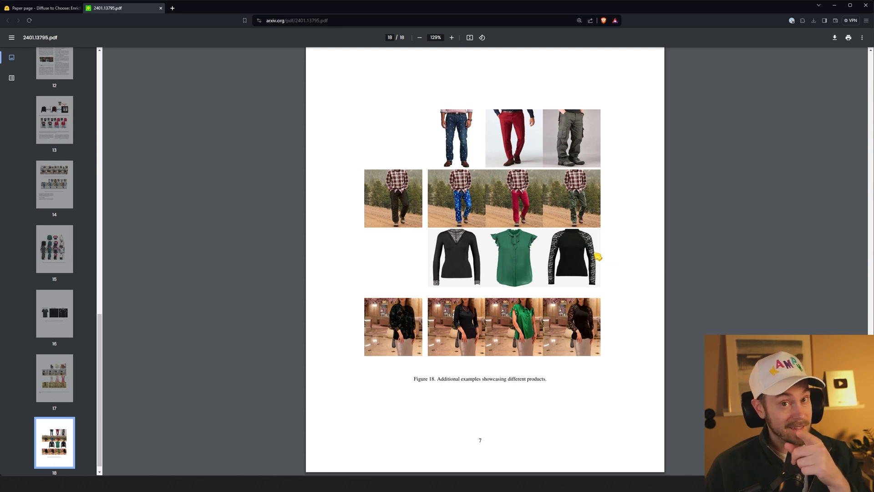